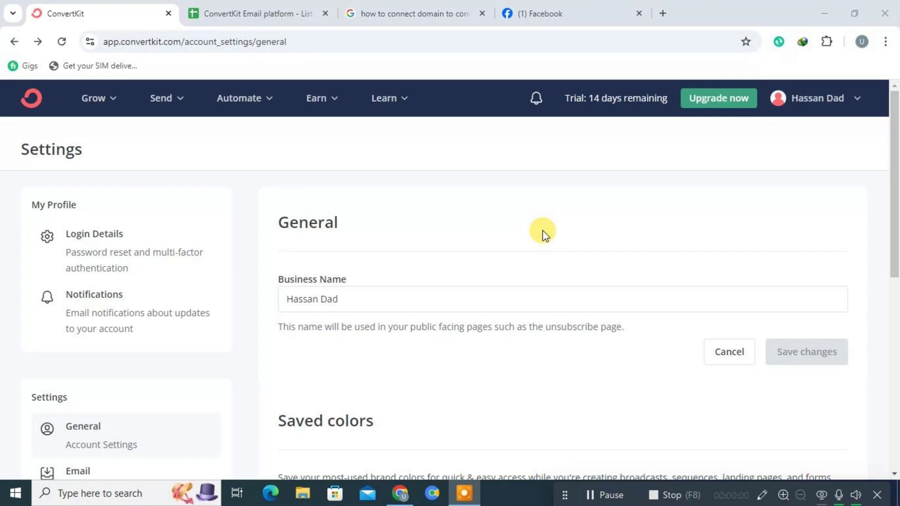
{"action": "mouse_move", "coordinate": [889, 221]}
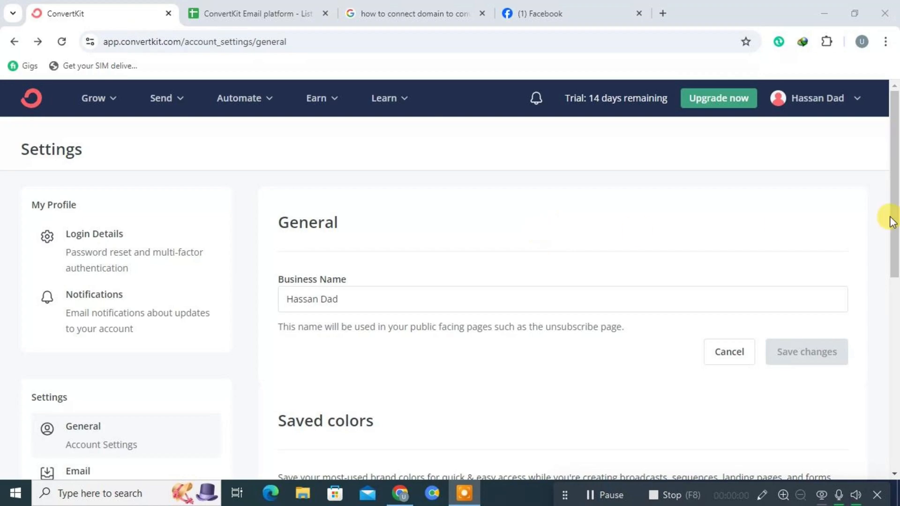
Open the Domains page (homepage and custom domains) from ConvertKit's settings sidebar.
{"action": "scroll", "scroll_direction": "down", "scroll_amount": 3}
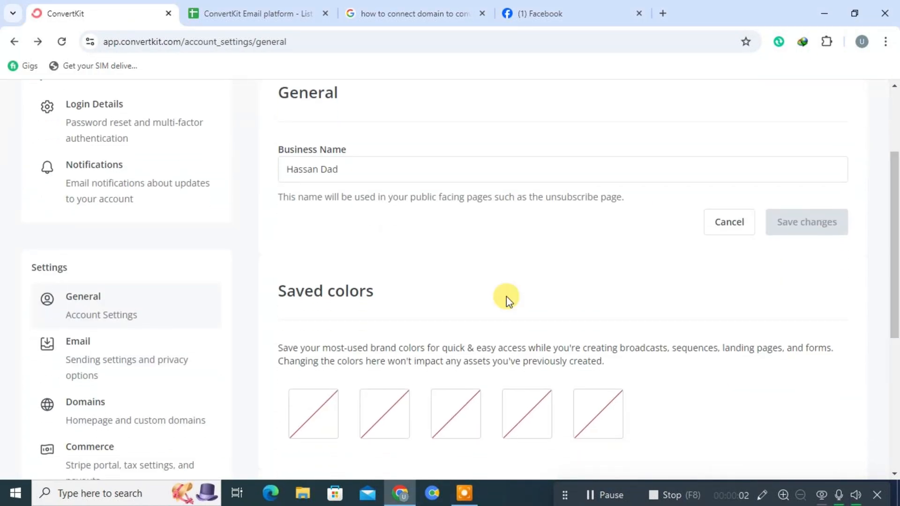
{"action": "left_click", "coordinate": [85, 402]}
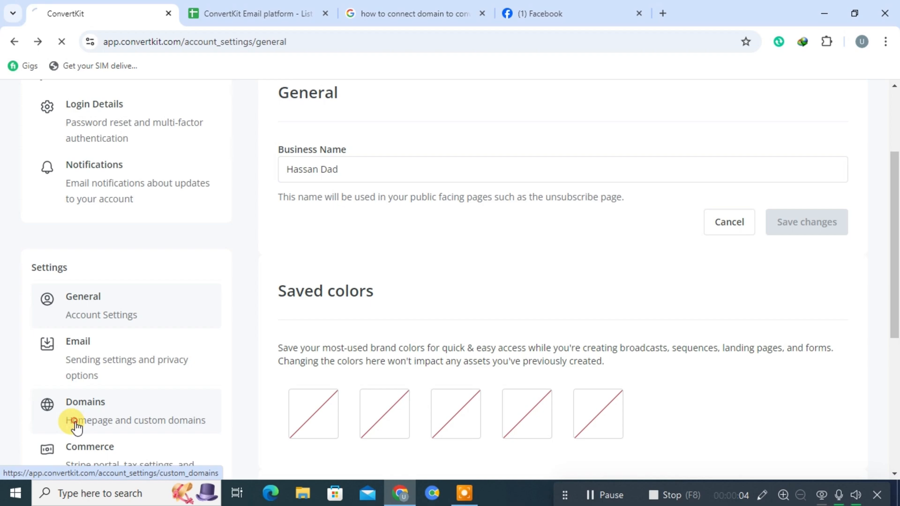
Connect the existing domain digitalkamar.com with Creator Profile as its homepage.
{"action": "left_click", "coordinate": [85, 411]}
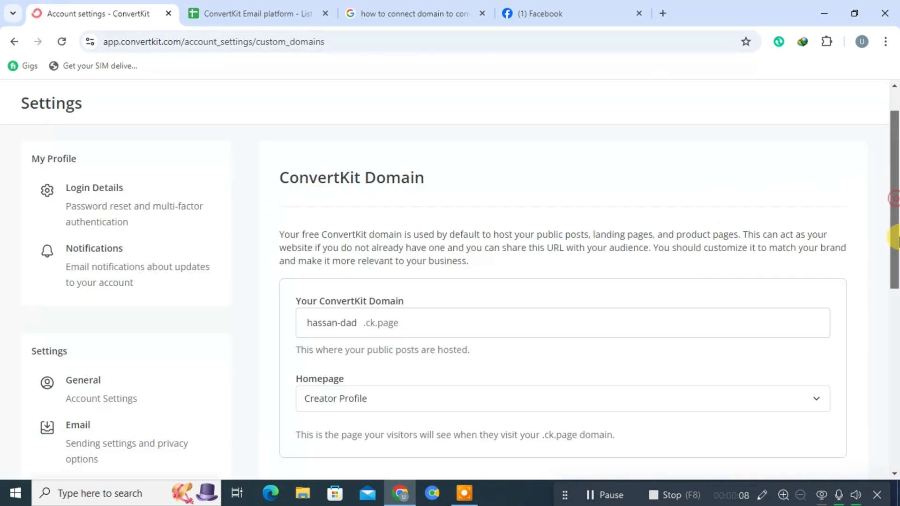
{"action": "scroll", "scroll_direction": "down", "scroll_amount": 3}
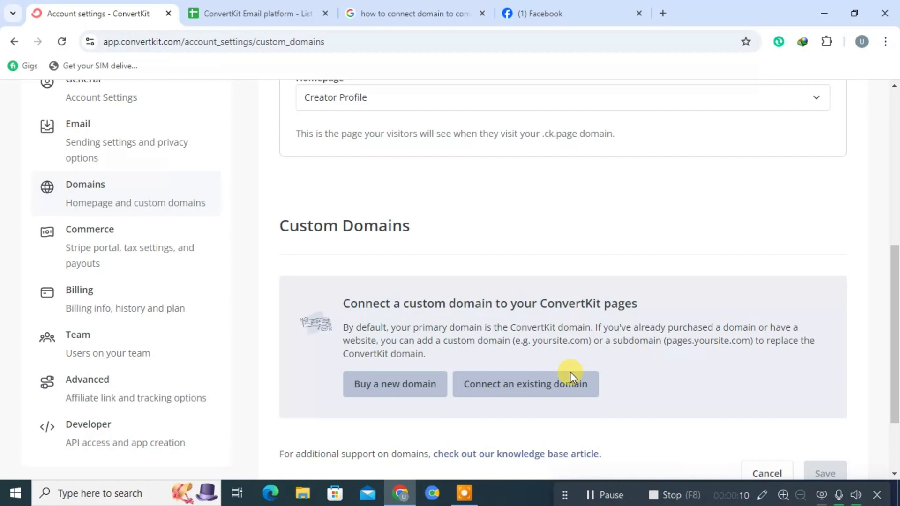
{"action": "mouse_move", "coordinate": [467, 398]}
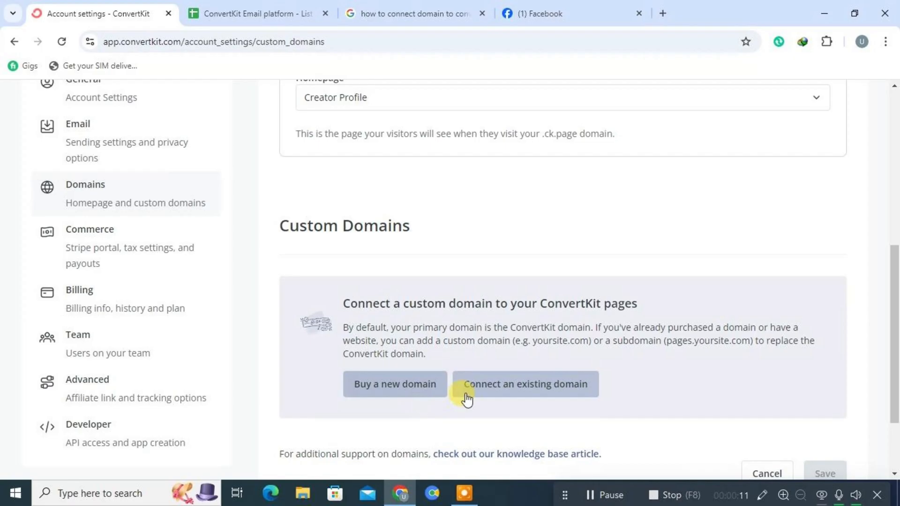
{"action": "left_click", "coordinate": [524, 384]}
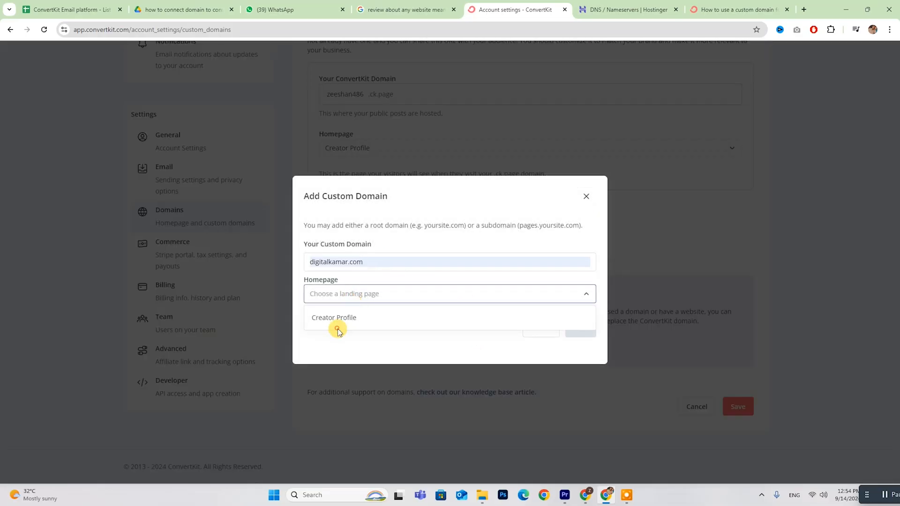
{"action": "left_click", "coordinate": [333, 317]}
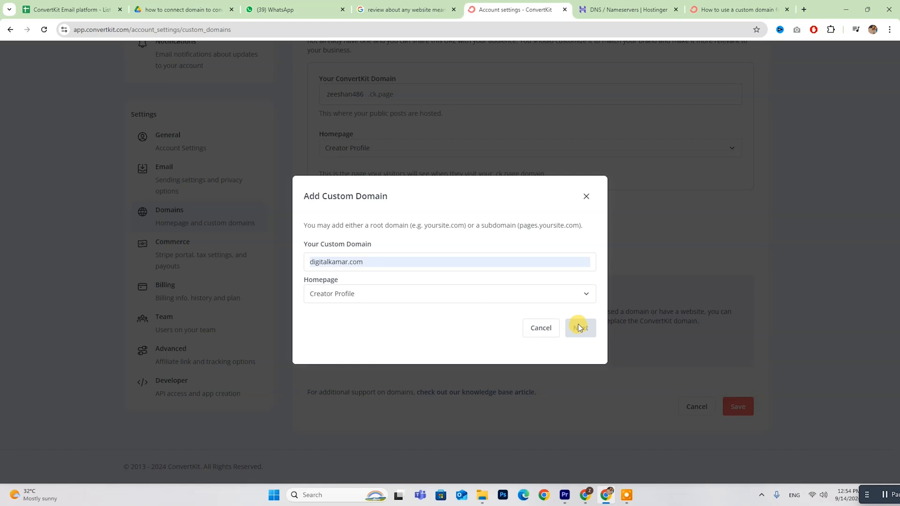
Show the required DNS records, copy the first A record value 3.13.222.255, and go to Hostinger.
{"action": "left_click", "coordinate": [579, 328]}
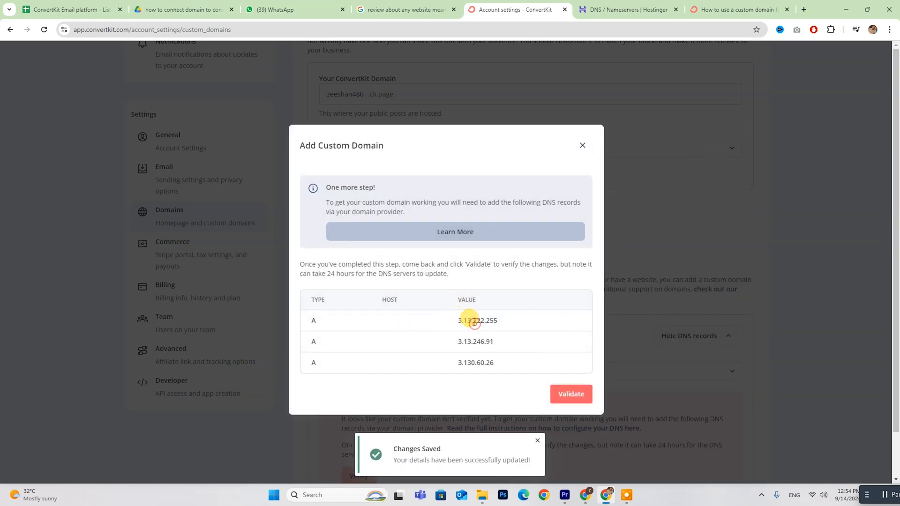
{"action": "double_click", "coordinate": [475, 362]}
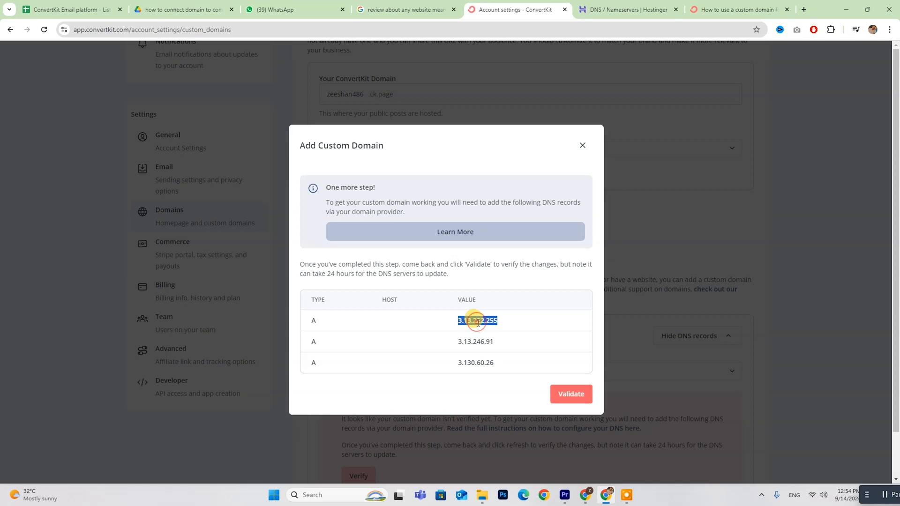
{"action": "left_click", "coordinate": [629, 9]}
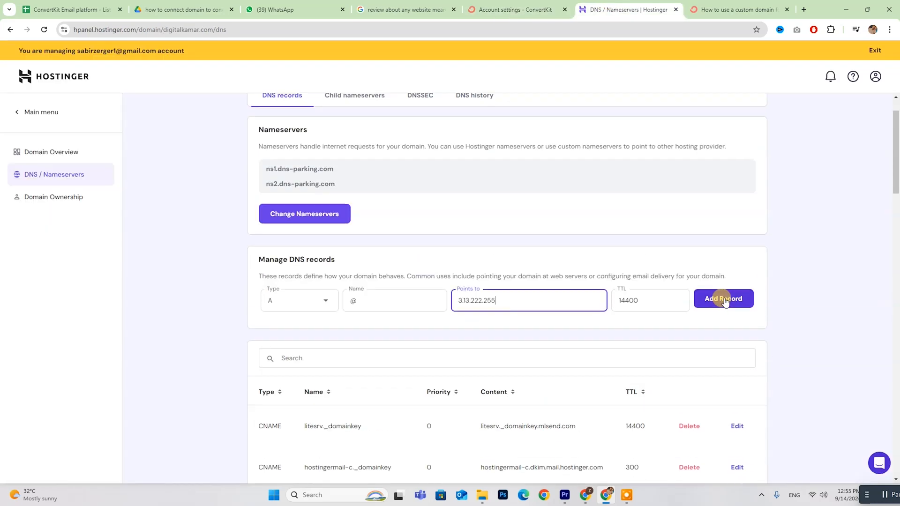
Add the @ A record for 3.13.222.255 in Hostinger, start 3.13.246.91, and try validating in ConvertKit.
{"action": "left_click", "coordinate": [723, 299]}
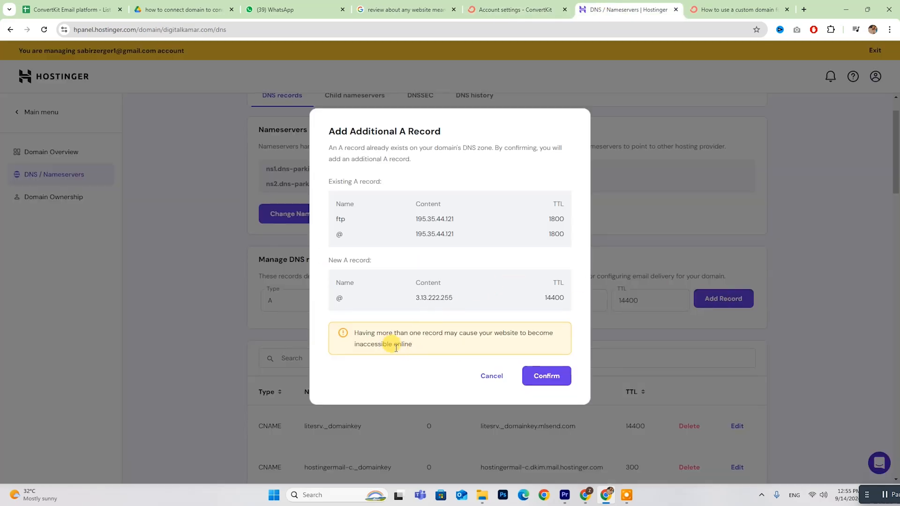
{"action": "left_click", "coordinate": [491, 376]}
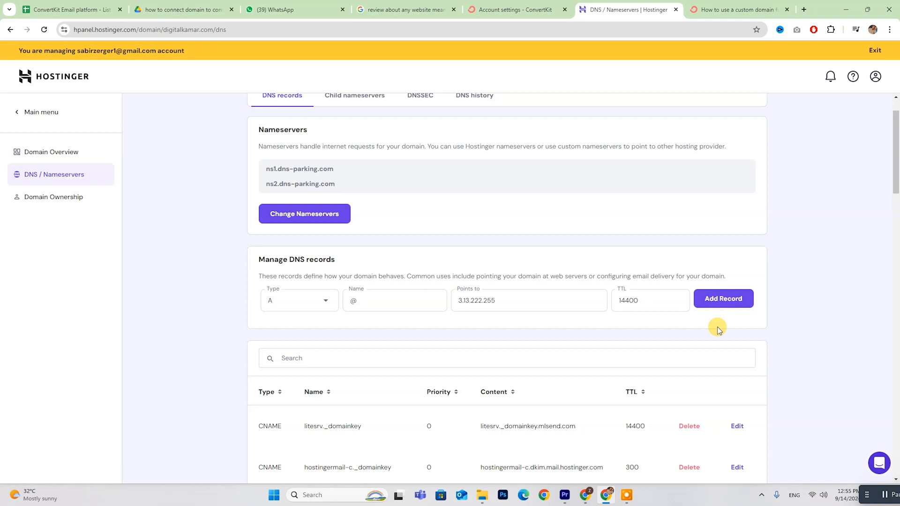
{"action": "left_click", "coordinate": [516, 10]}
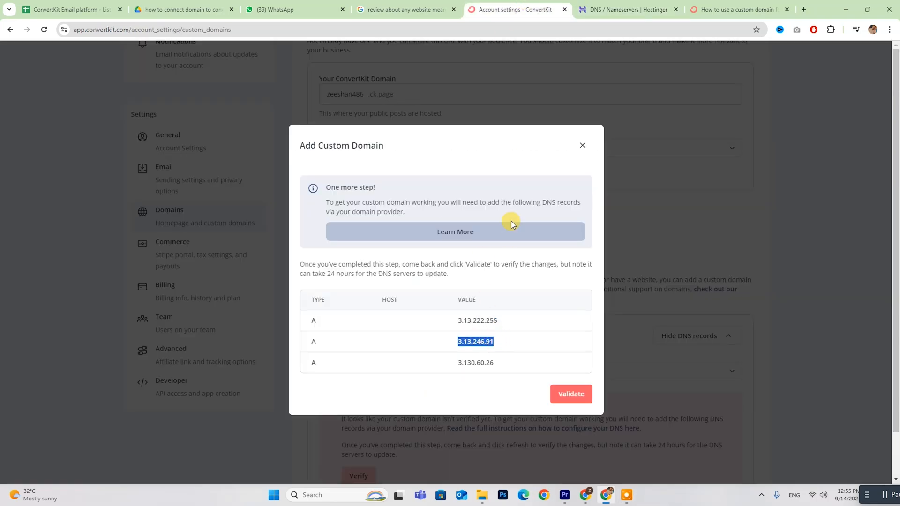
{"action": "left_click", "coordinate": [628, 9]}
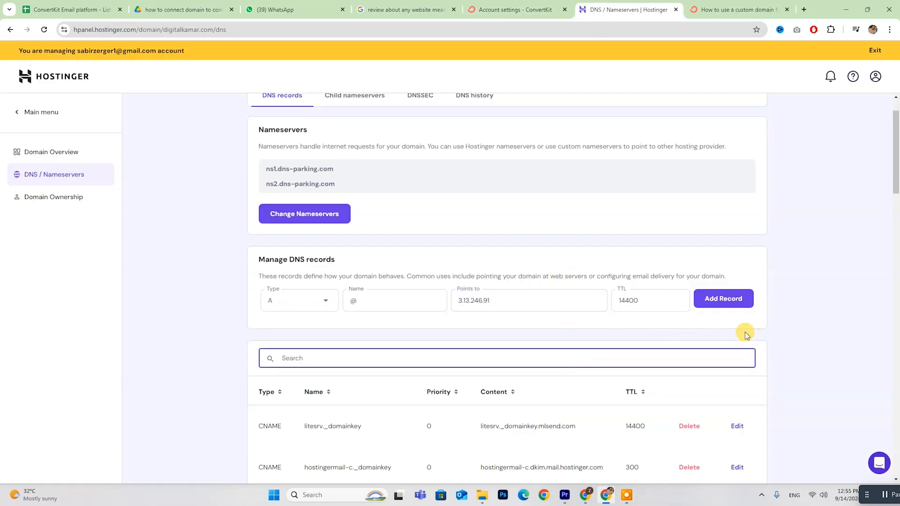
{"action": "left_click", "coordinate": [514, 9]}
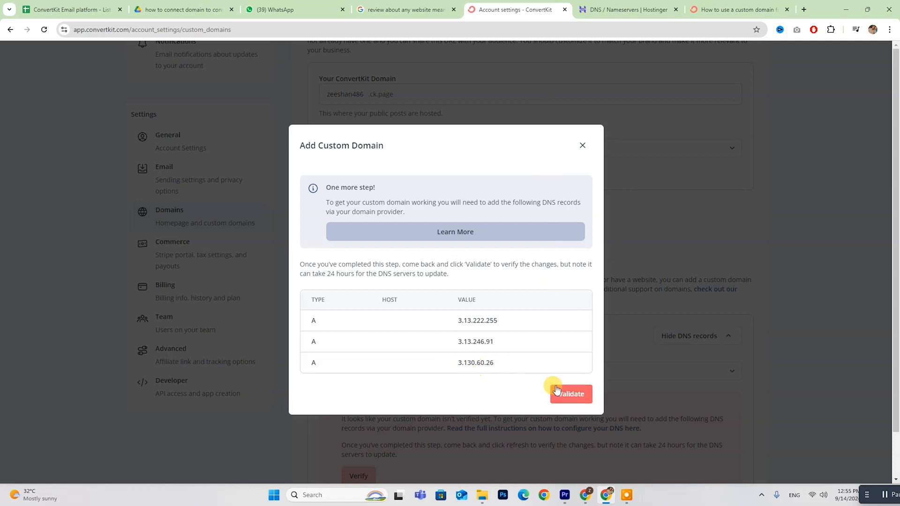
{"action": "left_click", "coordinate": [570, 394]}
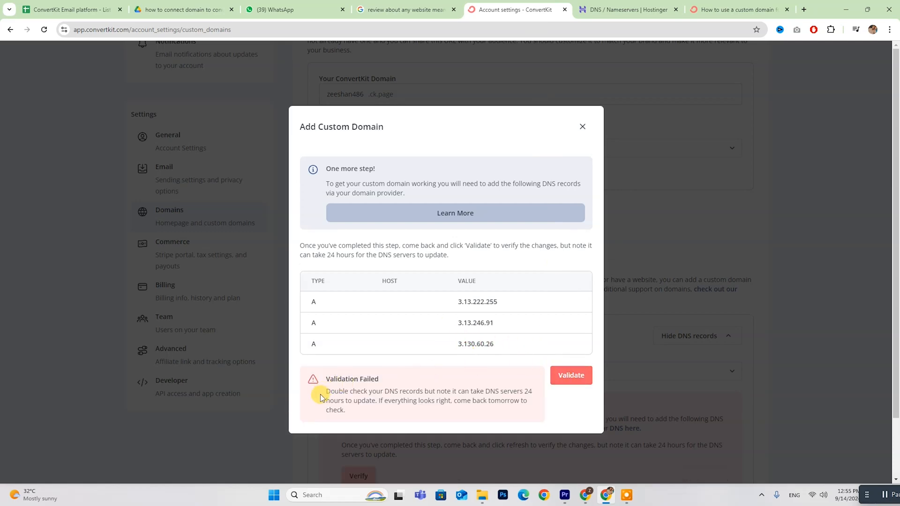